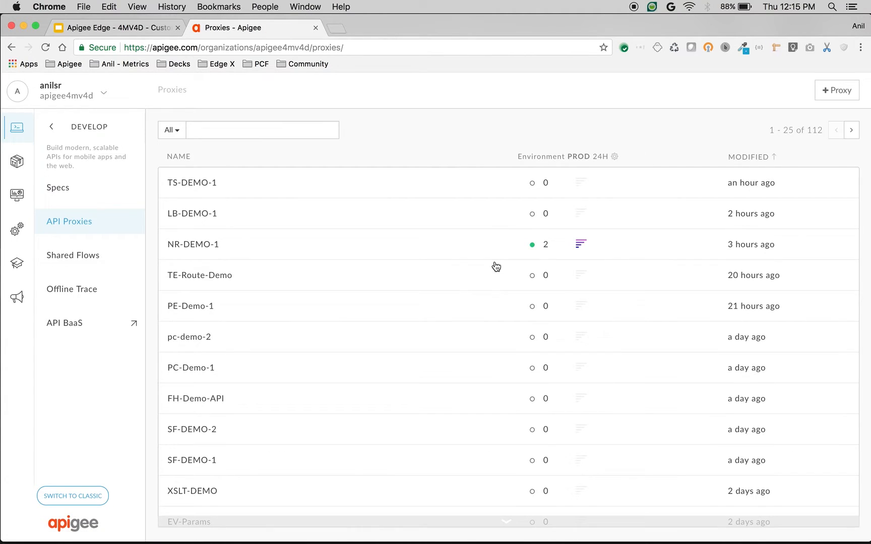
Start a new reverse proxy and advance to its empty Details step.
click(836, 90)
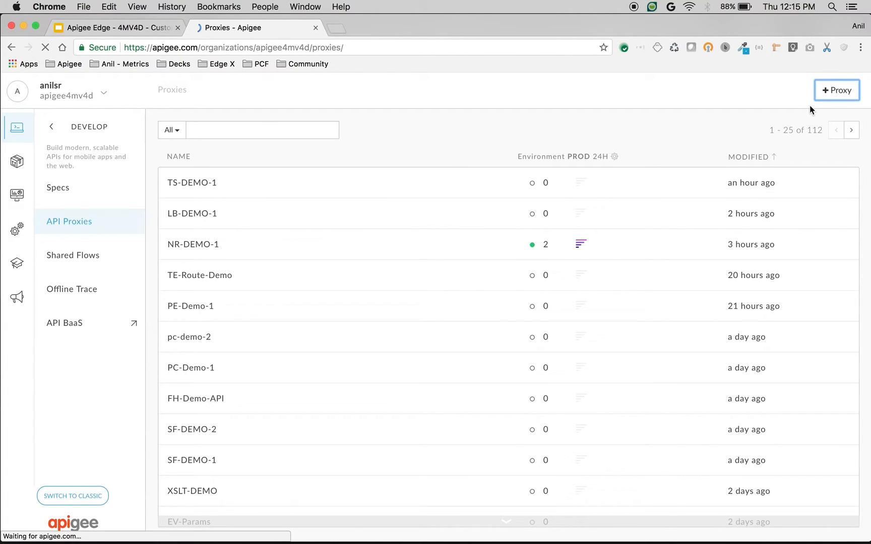
click(837, 91)
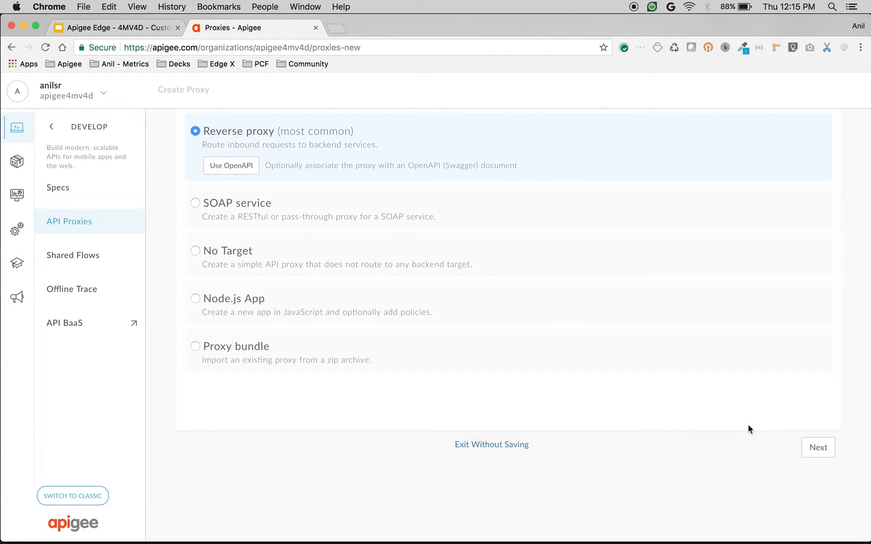
click(817, 447)
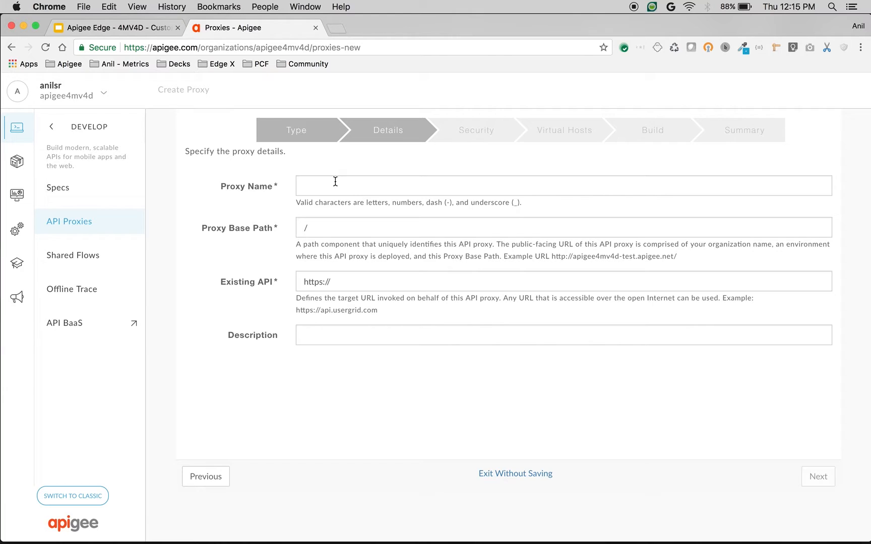
click(563, 185)
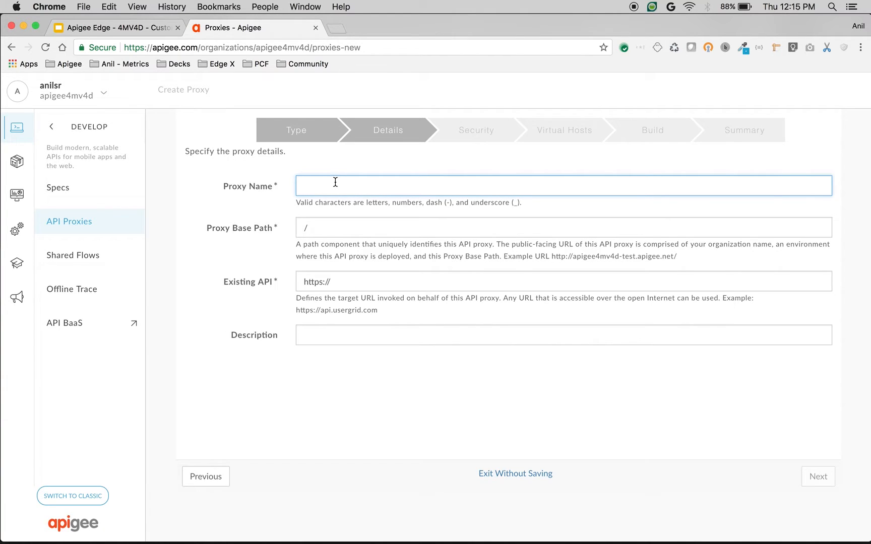
text(CP-D)
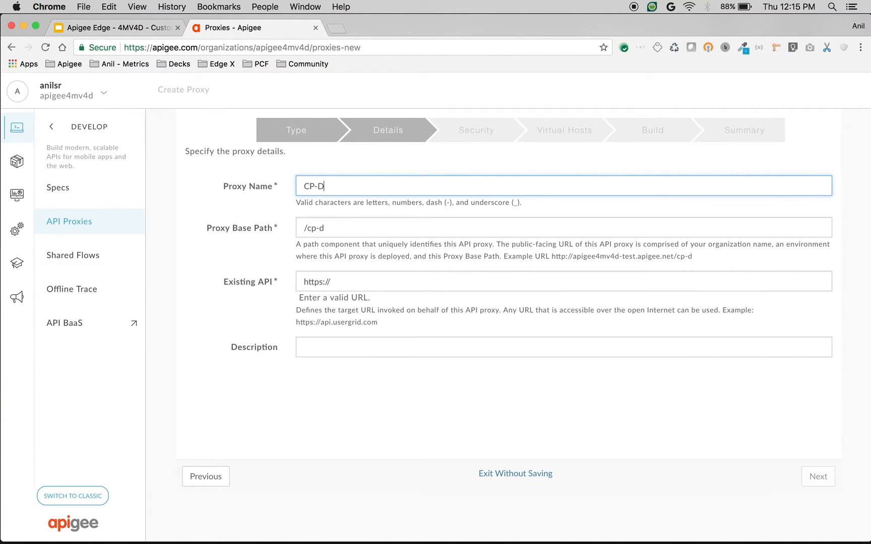
text(EMO-1)
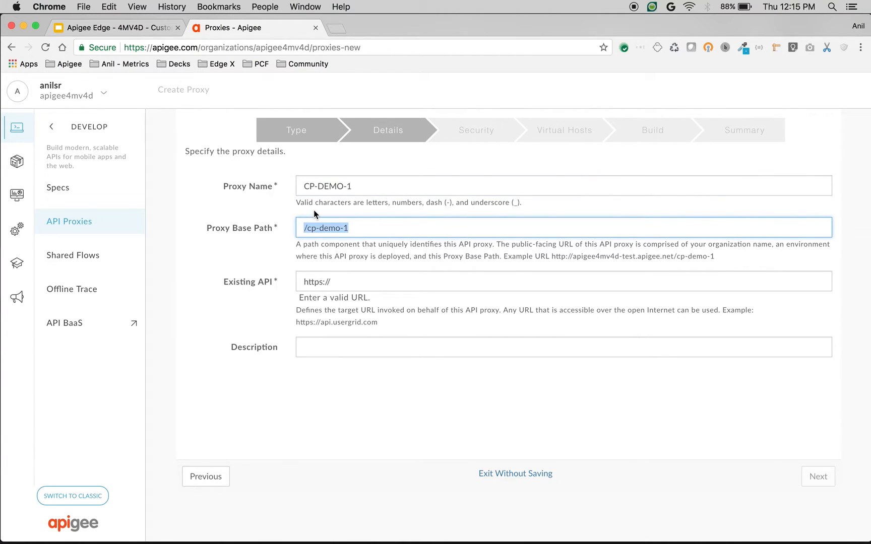
text(/v1)
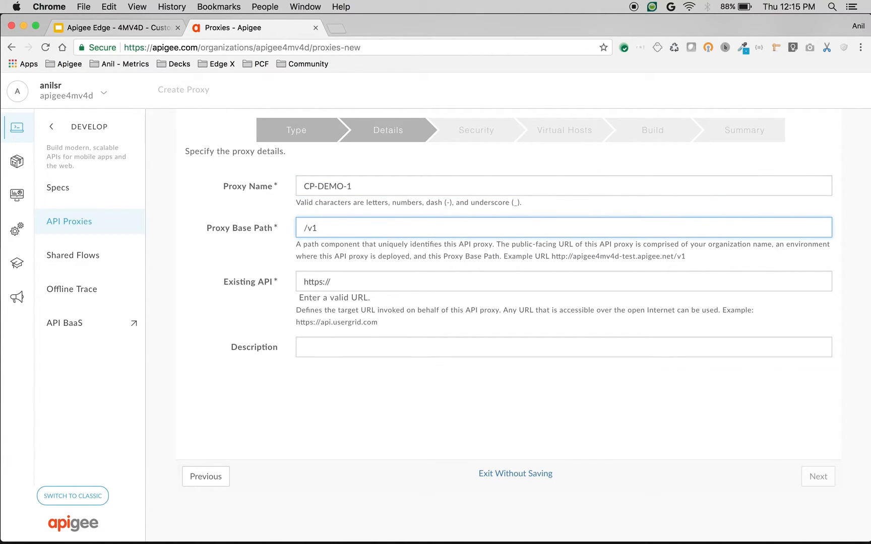
text(/cp-mo)
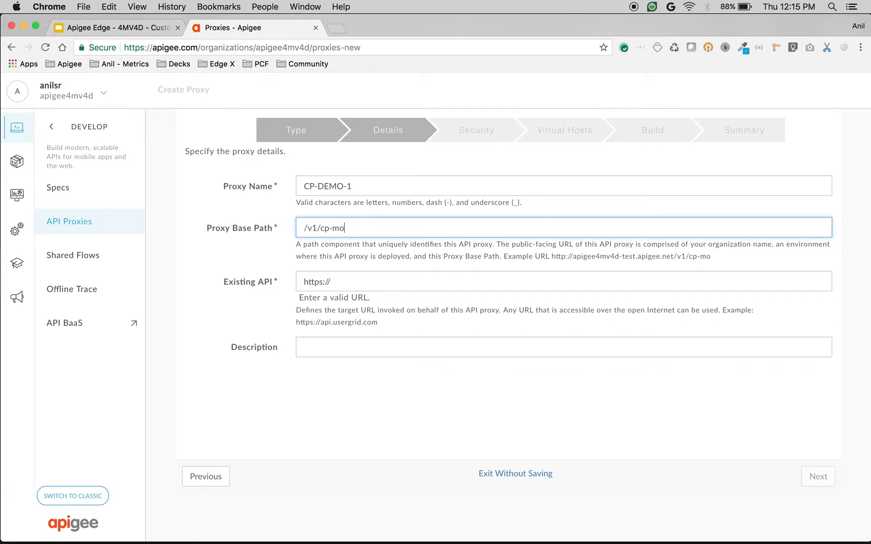
text(ck)
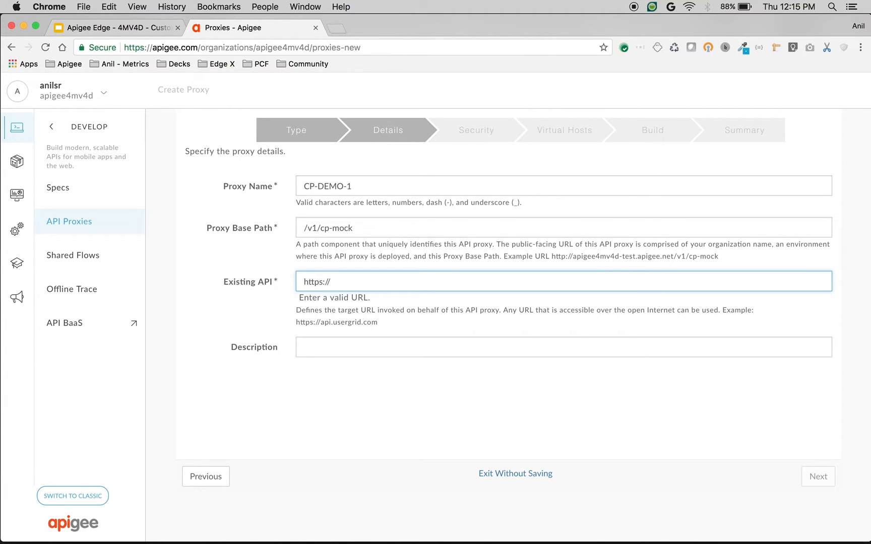
text(http://htt)
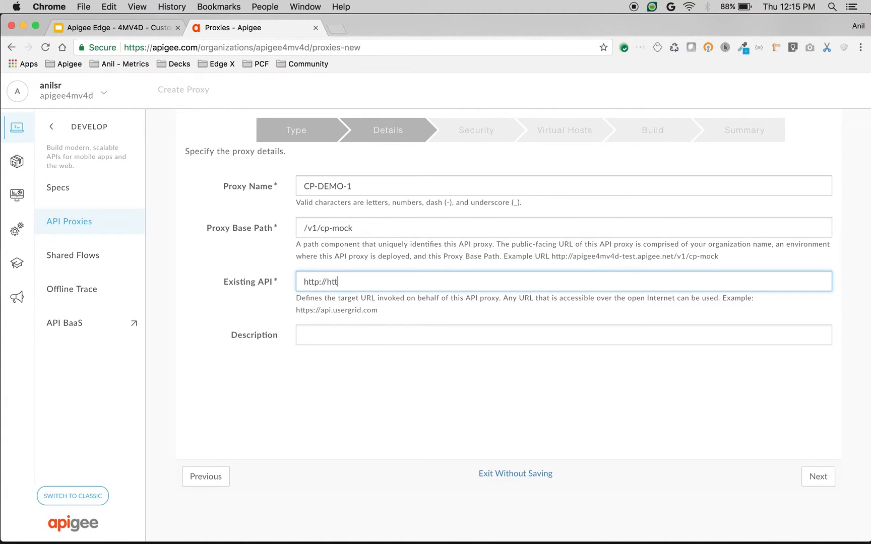
text(pbin.org)
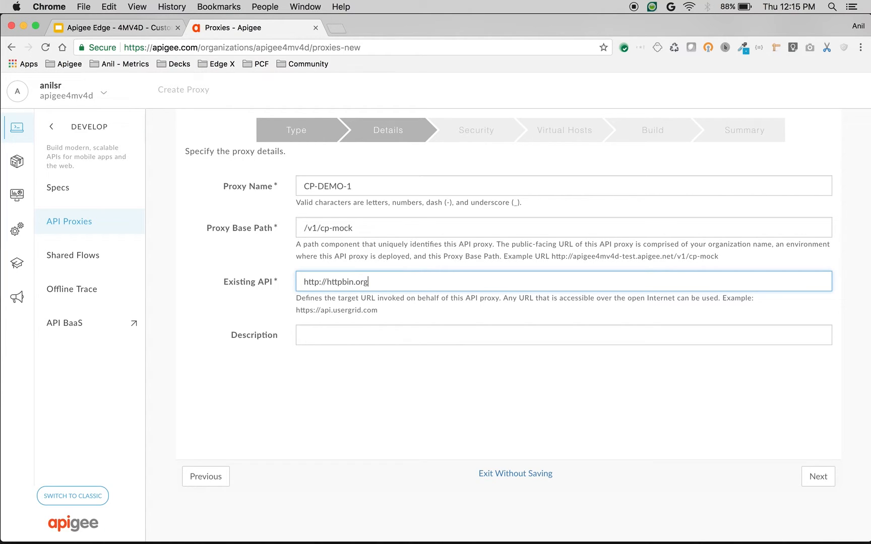
click(817, 477)
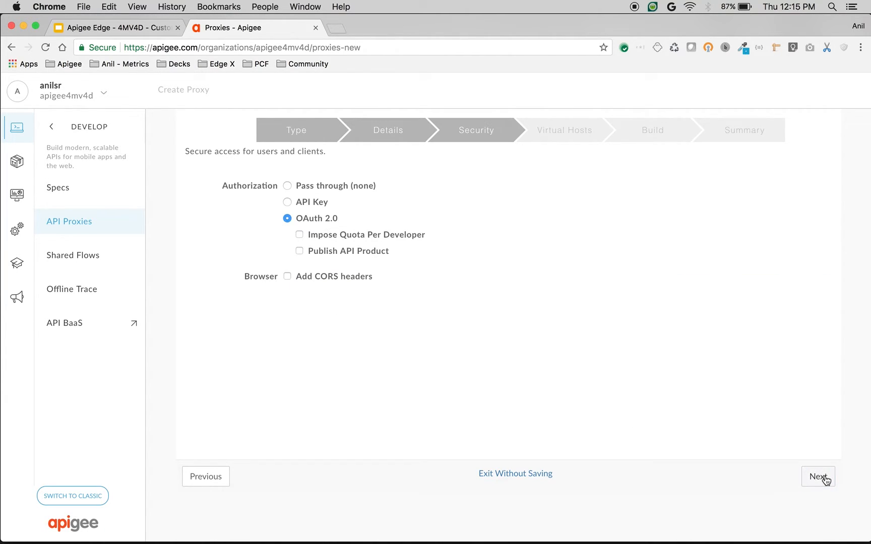
Build CP-DEMO-1 with pass-through (none) authorization, open it in the editor and call its test URL.
click(287, 185)
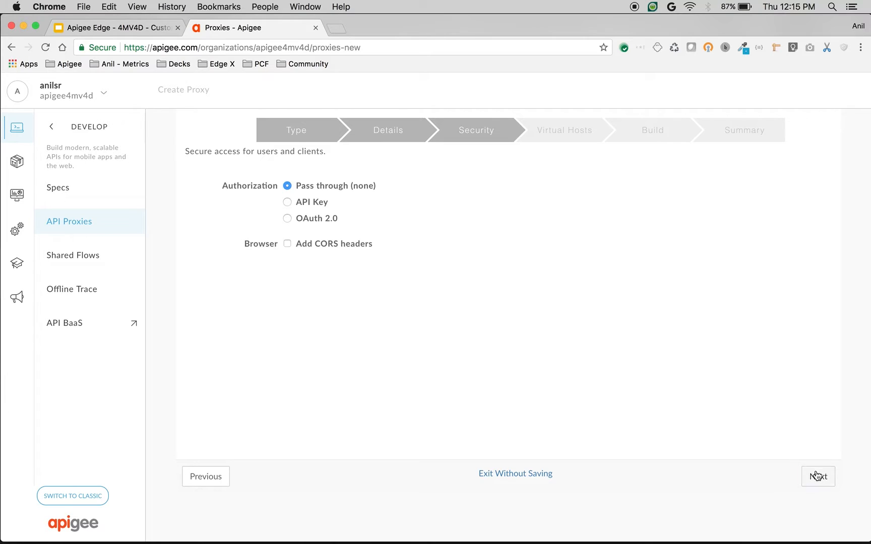
click(817, 476)
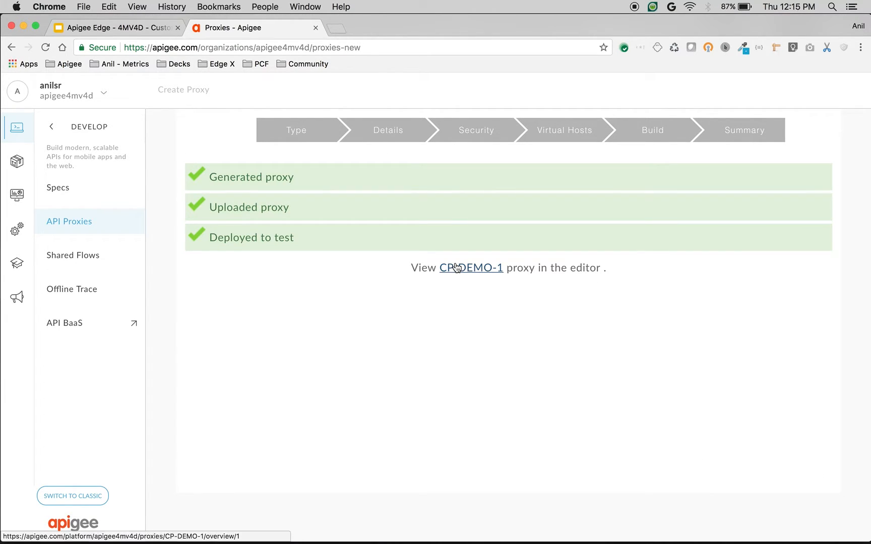
click(469, 267)
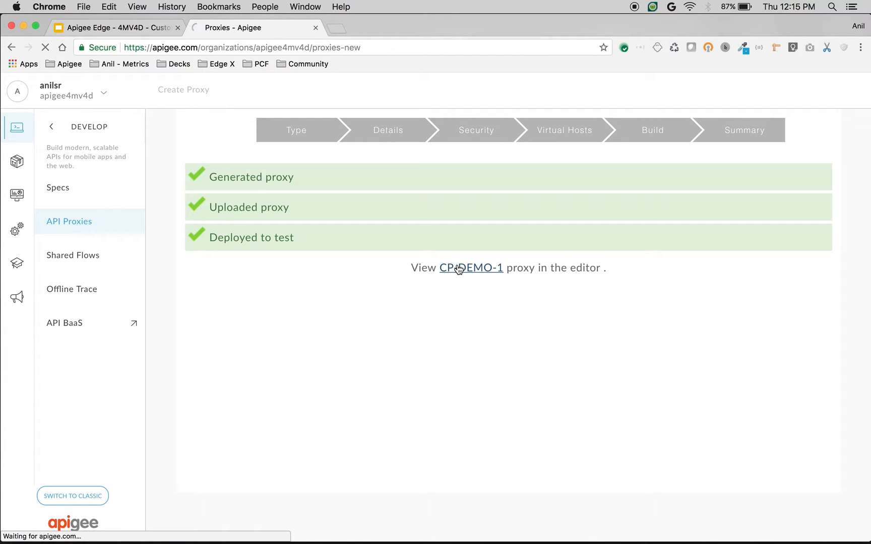
click(470, 268)
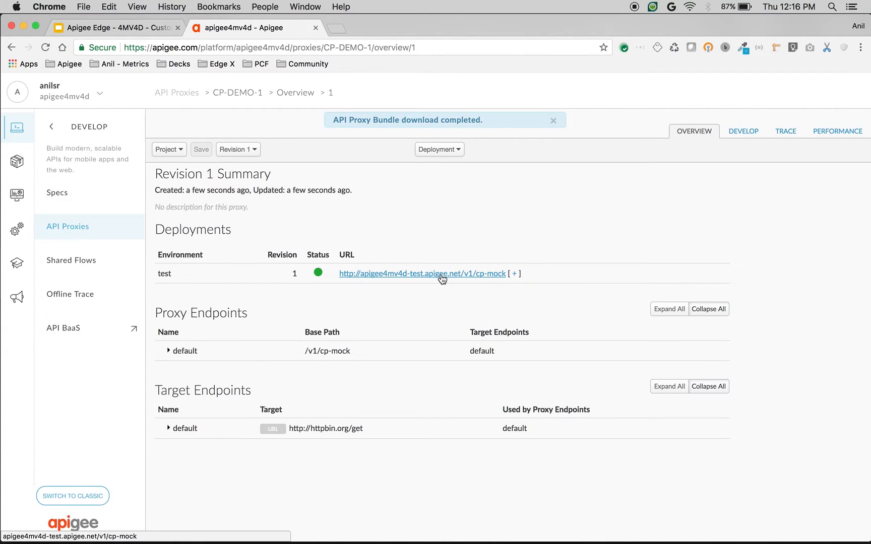
click(421, 273)
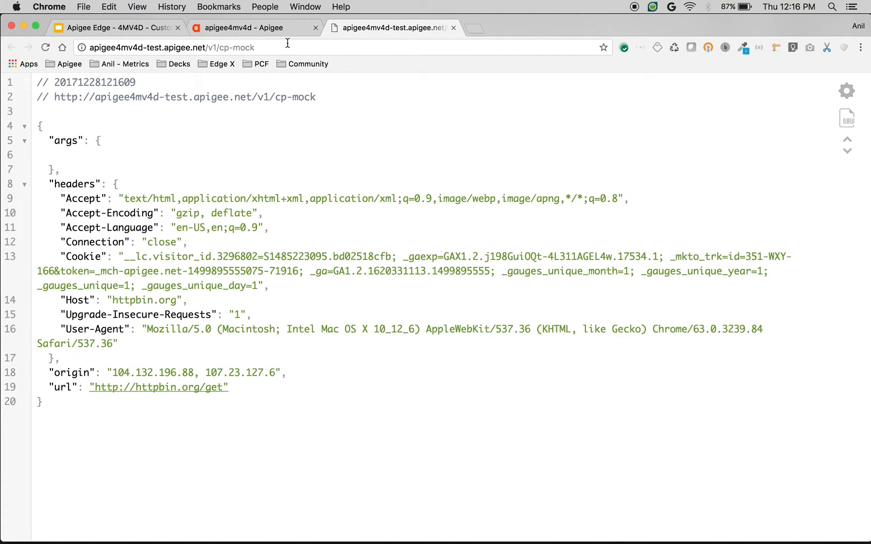
Append ?a=10&b=20 to the proxy URL so httpbin echoes args a=10 and b=20.
text(?a)
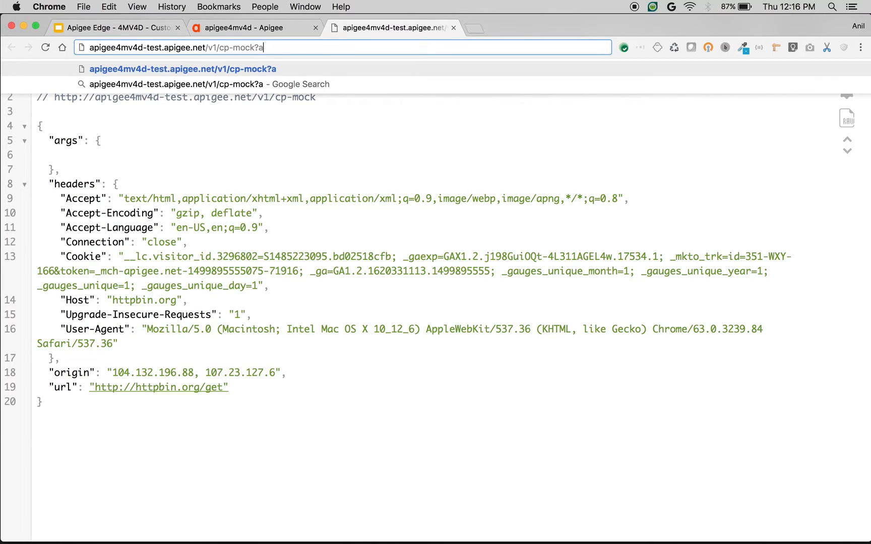
text(=10&b=20)
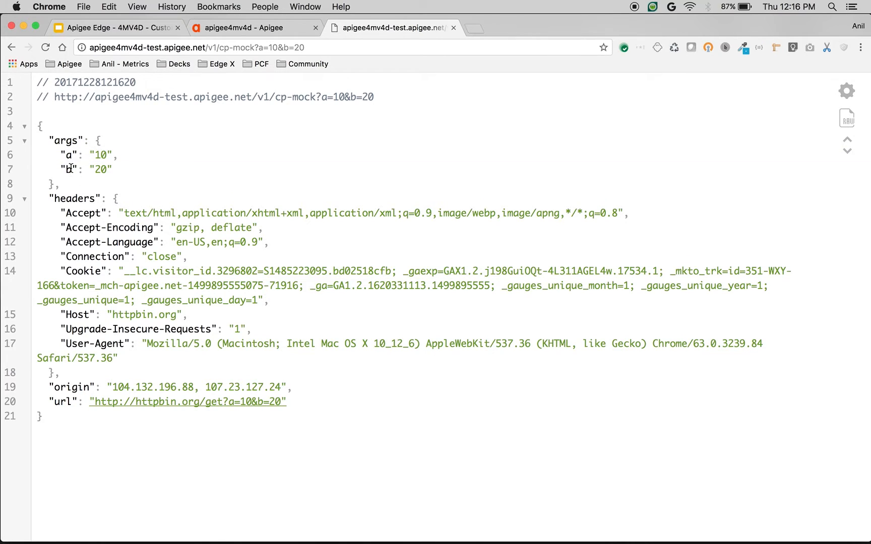
mouse_move(114, 147)
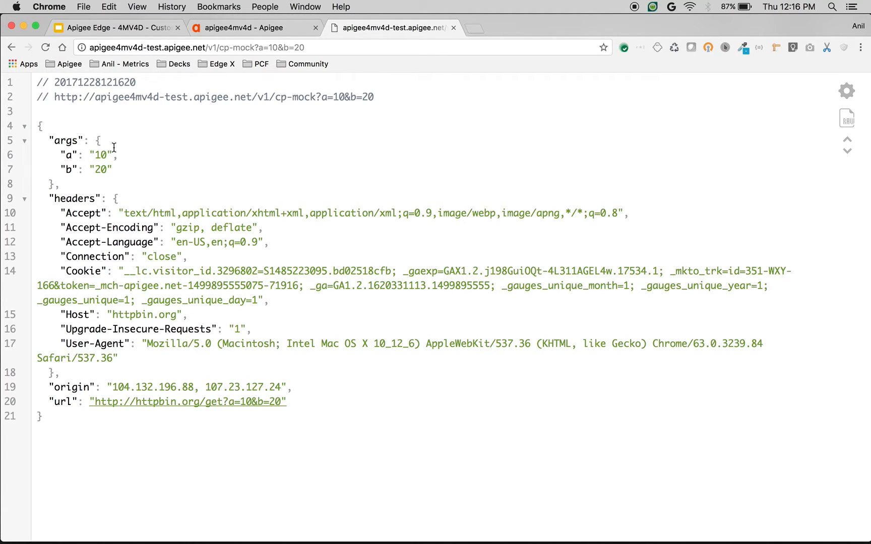
Return to CP-DEMO-1's Develop view and add a JavaScript policy step to the PreFlow.
click(254, 27)
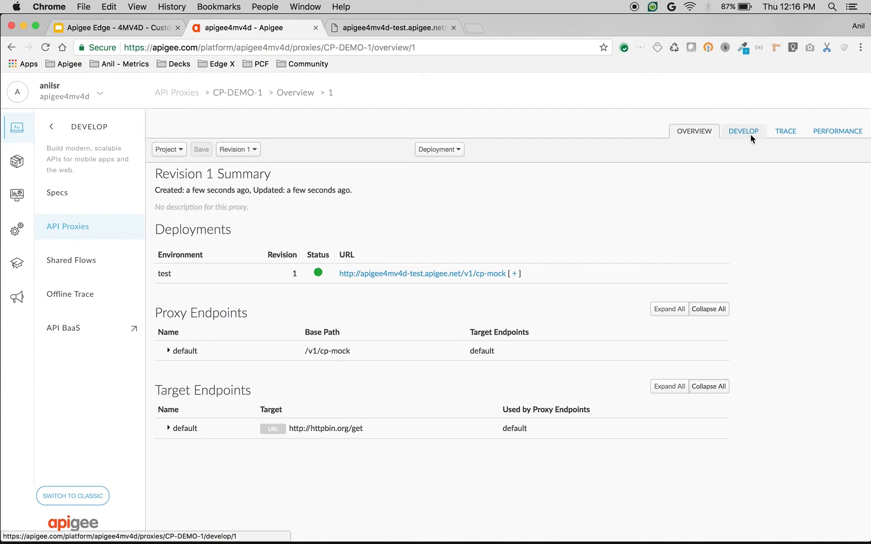
click(743, 131)
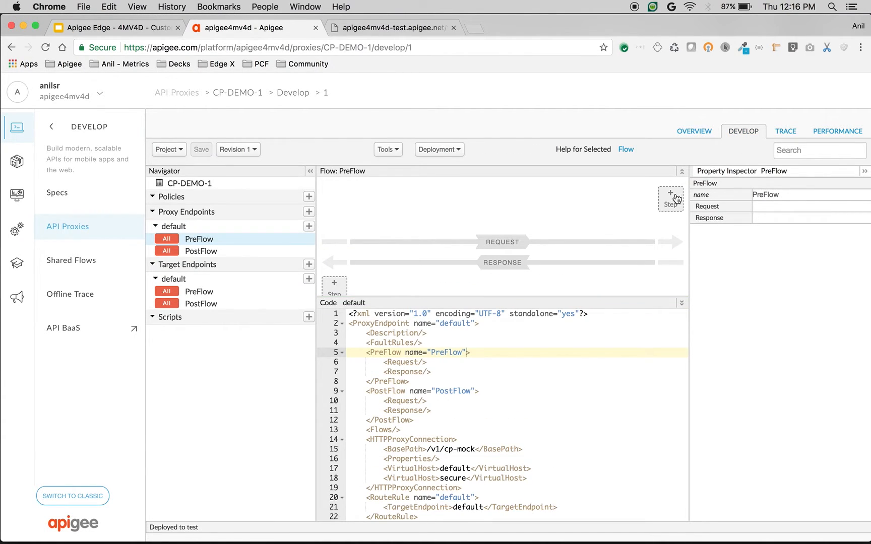
mouse_move(298, 239)
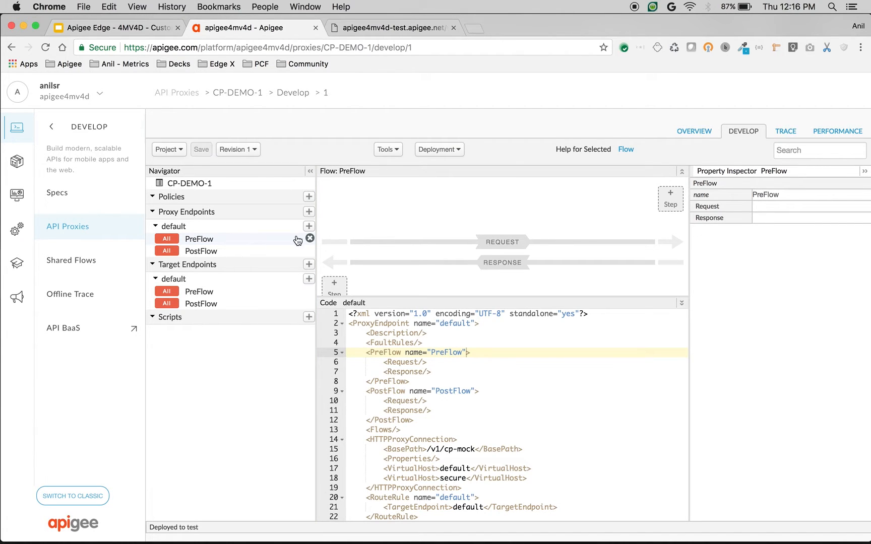
click(670, 198)
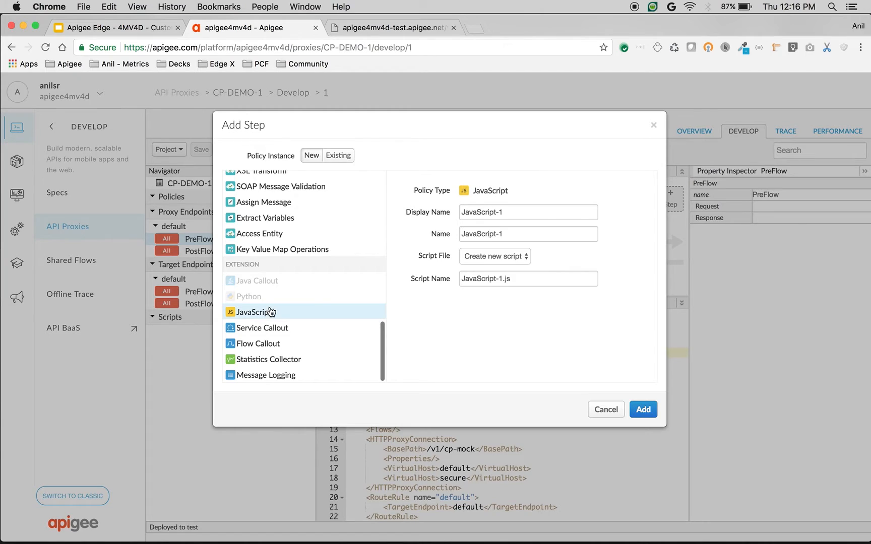
Rename the new JavaScript policy's display name to JS-TotalVaribale.
click(527, 212)
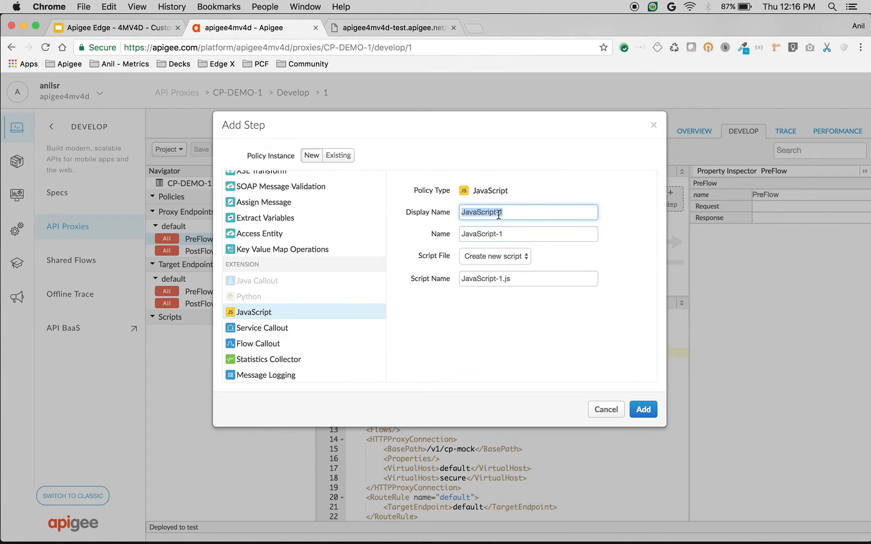
text(JS-TotalVaribale)
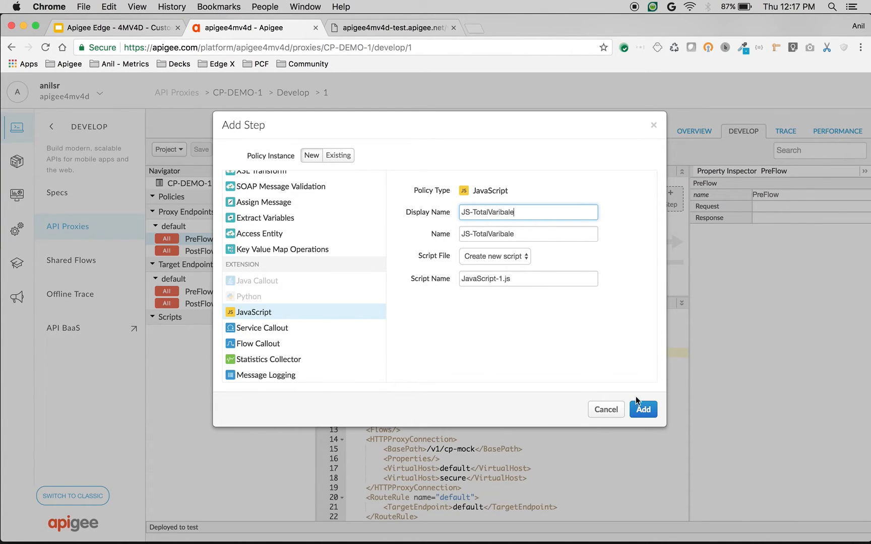
View the JS-TotalVaribale policy and open its empty JavaScript-1.js script for editing.
click(643, 410)
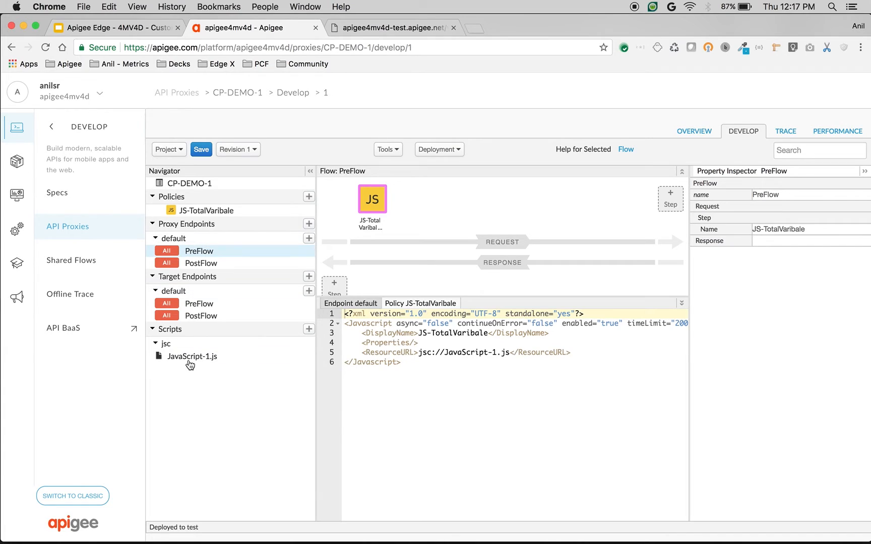
click(193, 355)
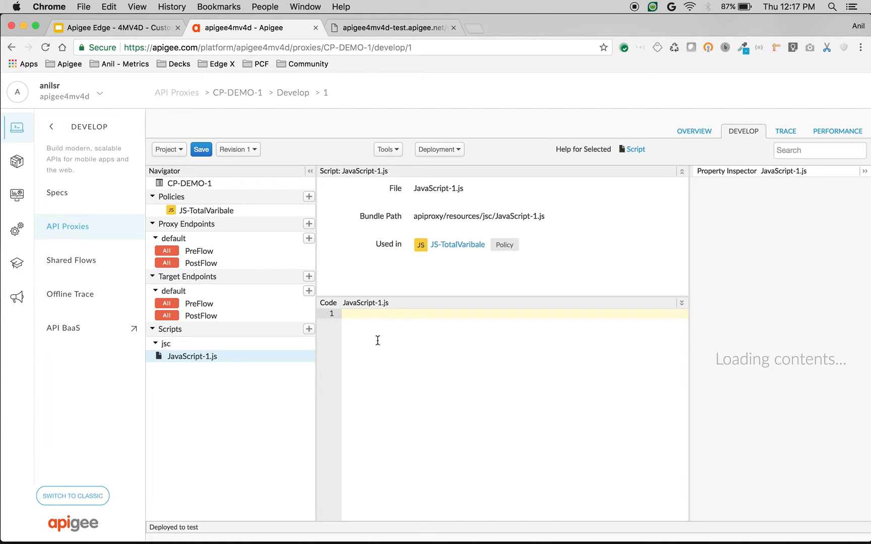
Write var a and var b lines reading request.queryparam.a and request.queryparam.b via context.getVariable.
text(var a)
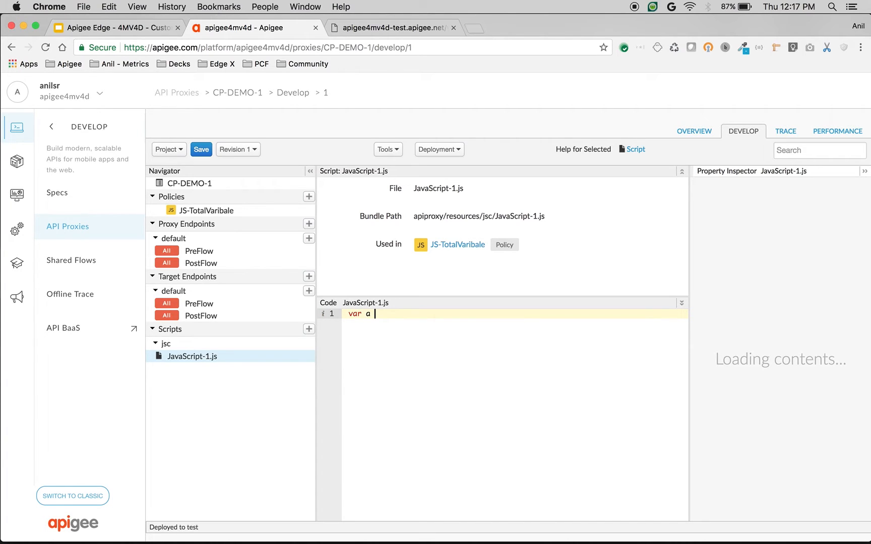
text(= context.ge)
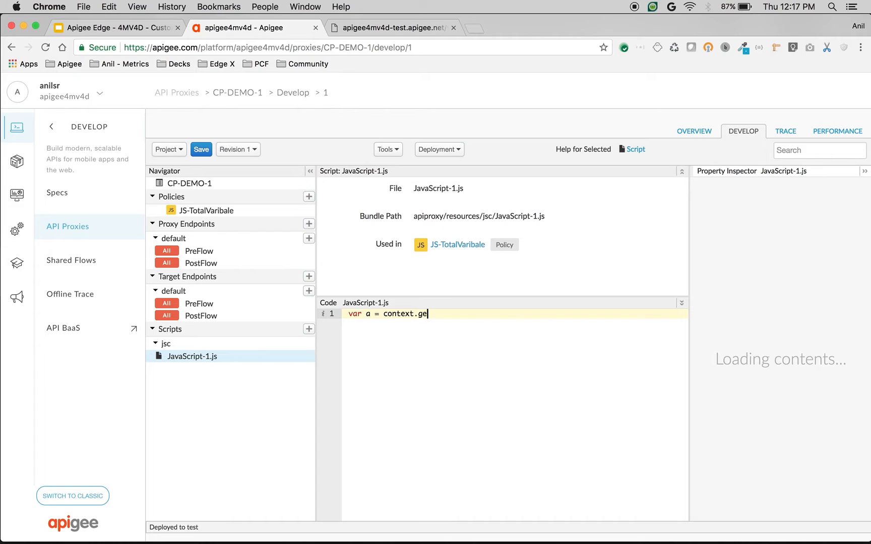
text(tVariabl)
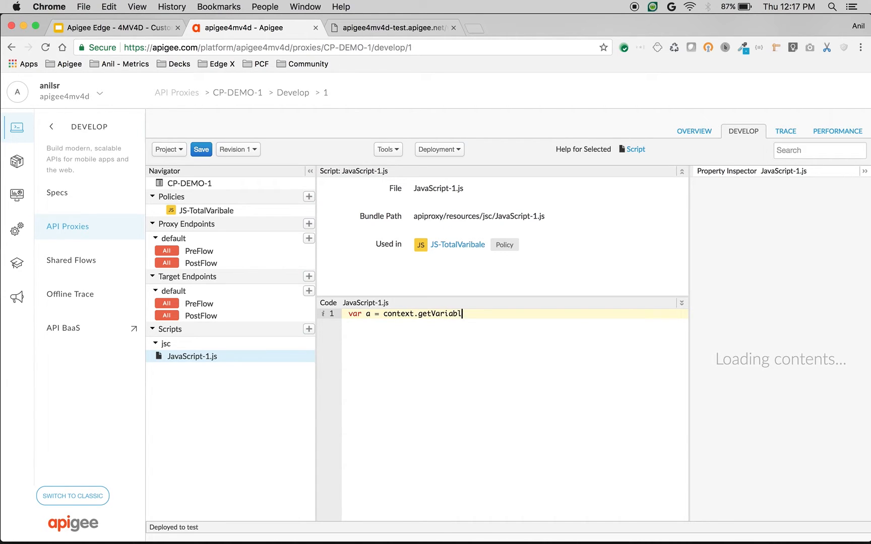
text(e("");)
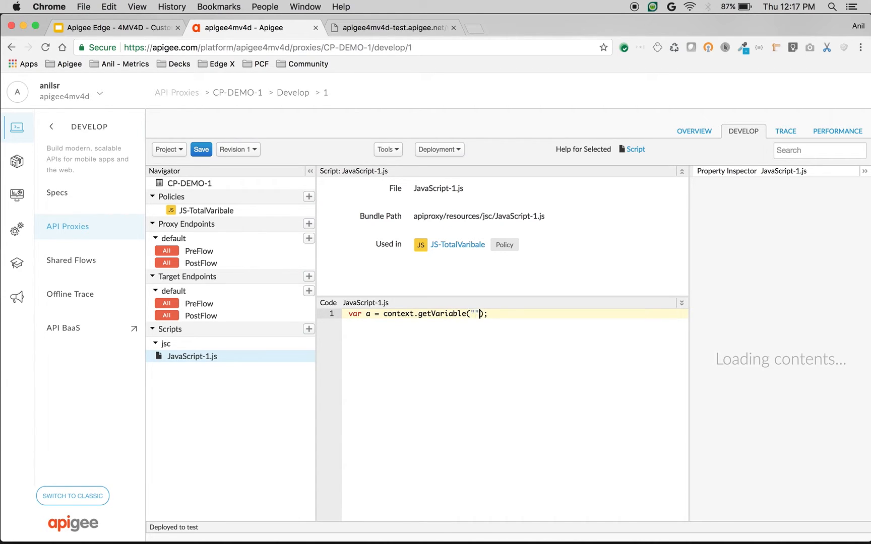
text(request.qur)
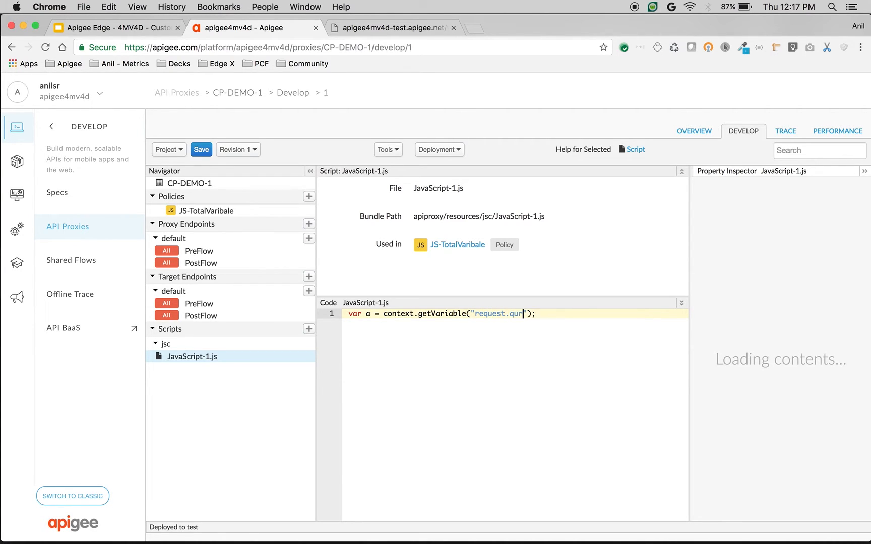
text(yparam.q)
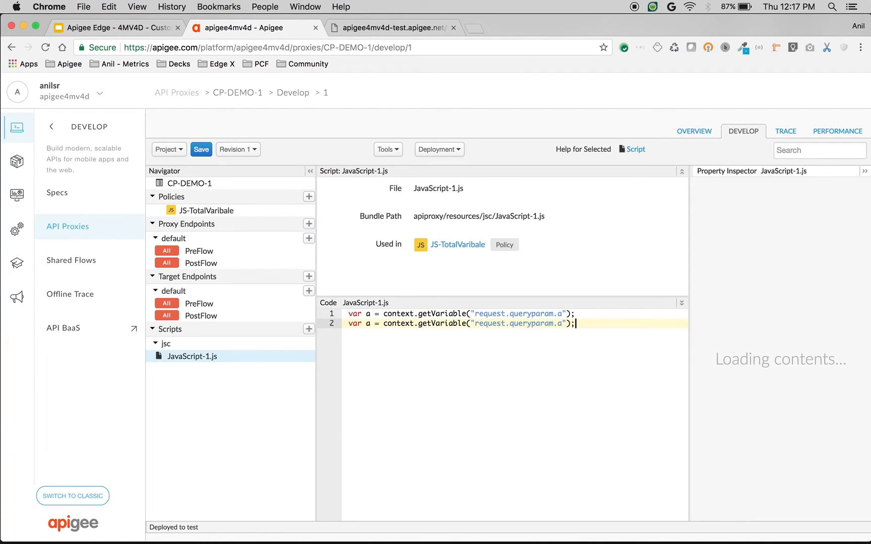
text(b)
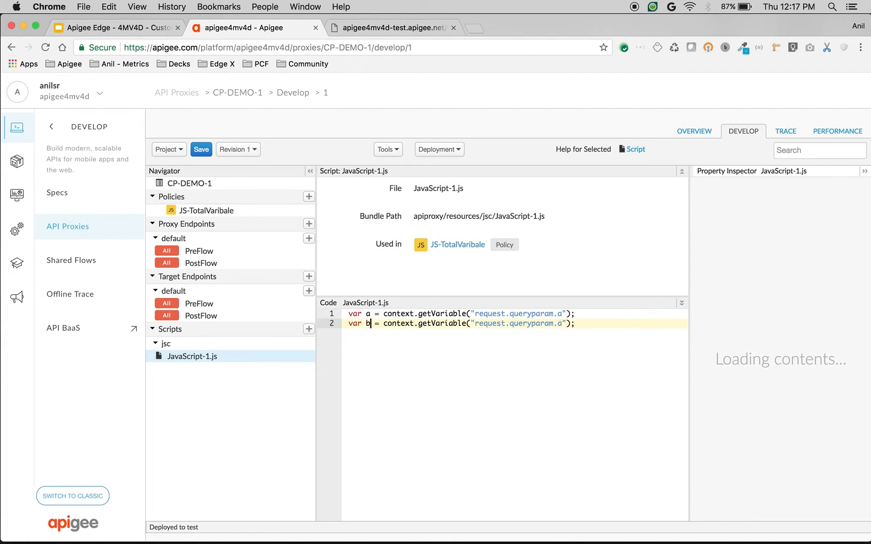
key(Backspace)
text(var t)
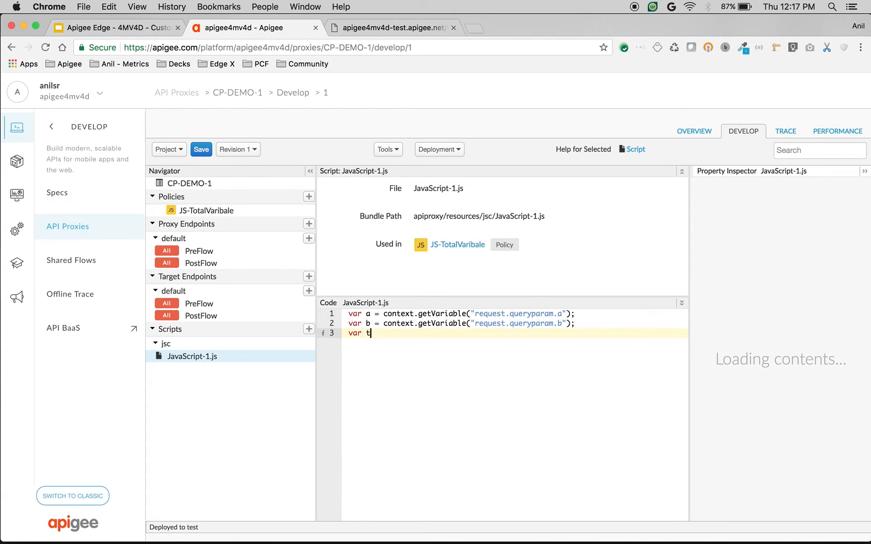
Add var total = parseInt(a) + parseInt(b); as the script's third line.
text(otal)
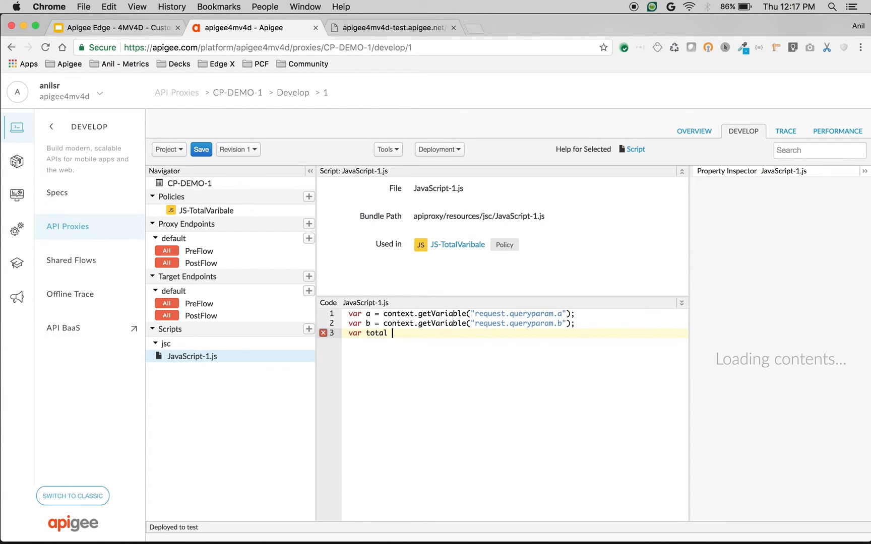
text(=)
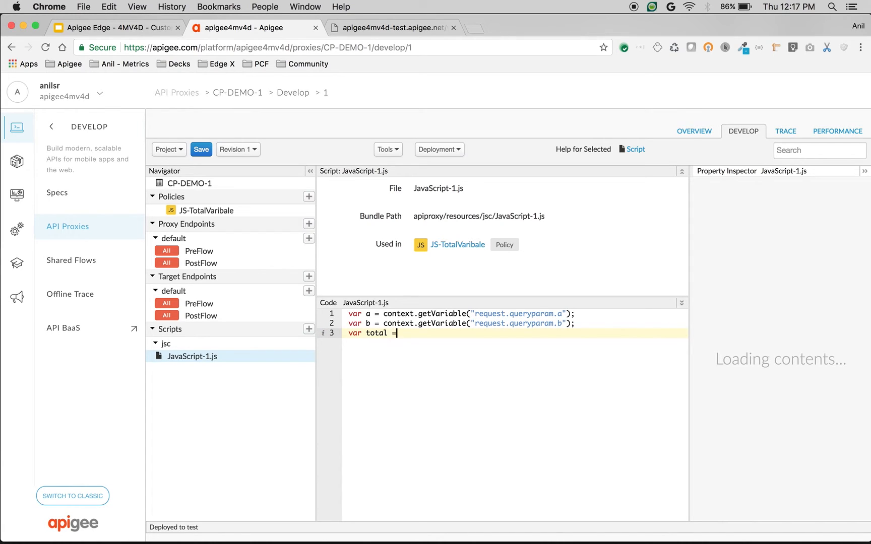
text(parse)
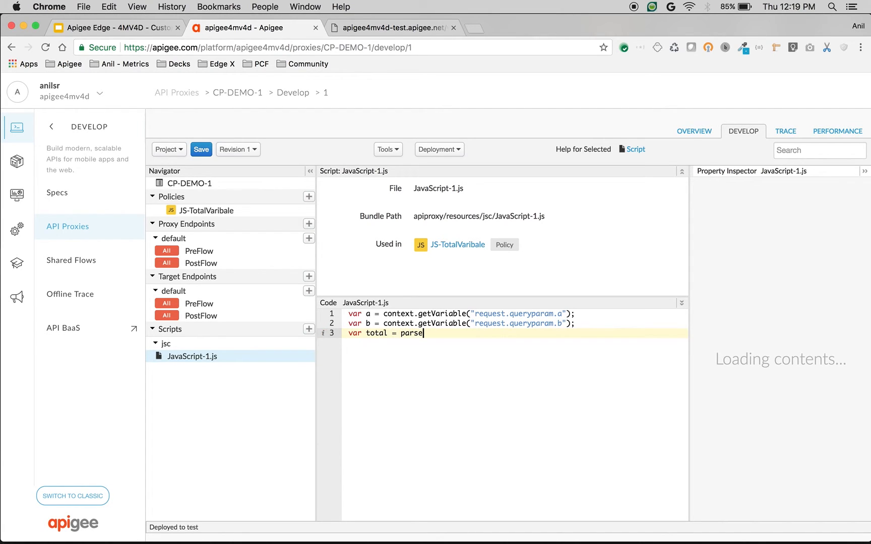
text(Int())
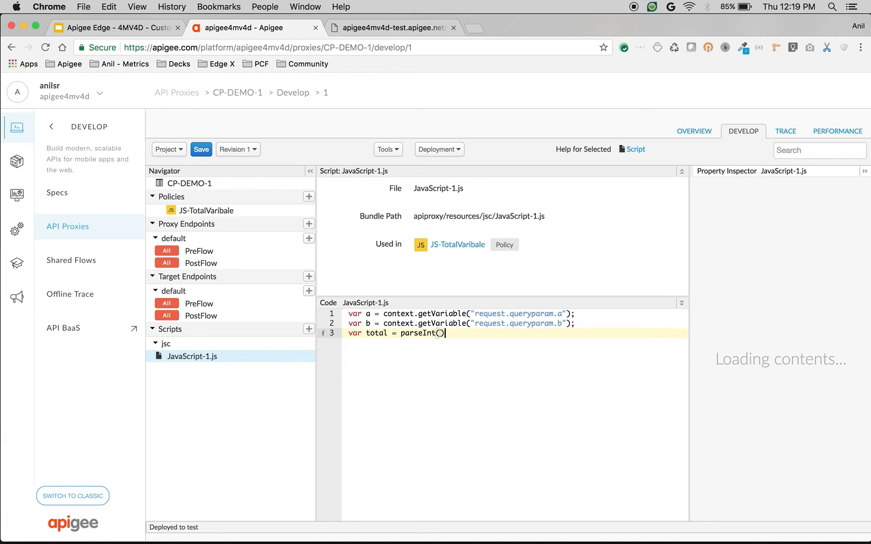
text(a) +)
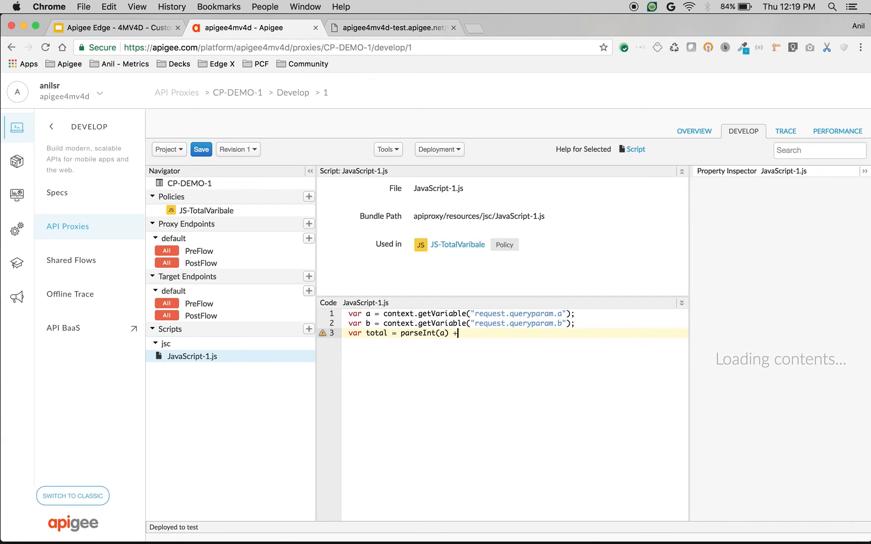
text(parseInt)
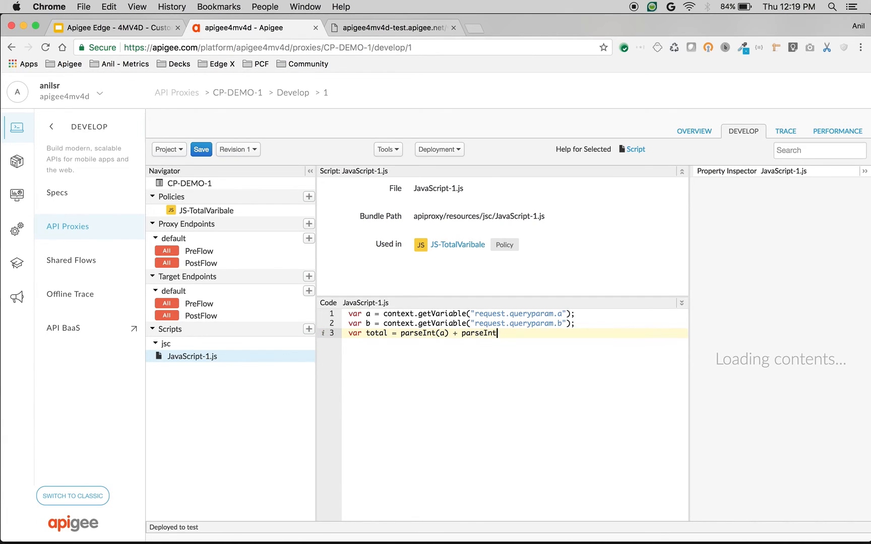
text((b))
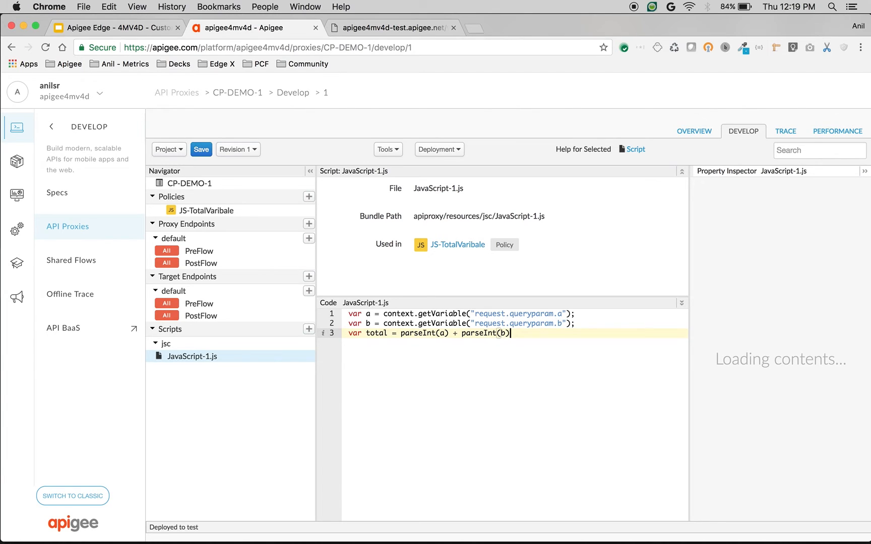
text(context.set)
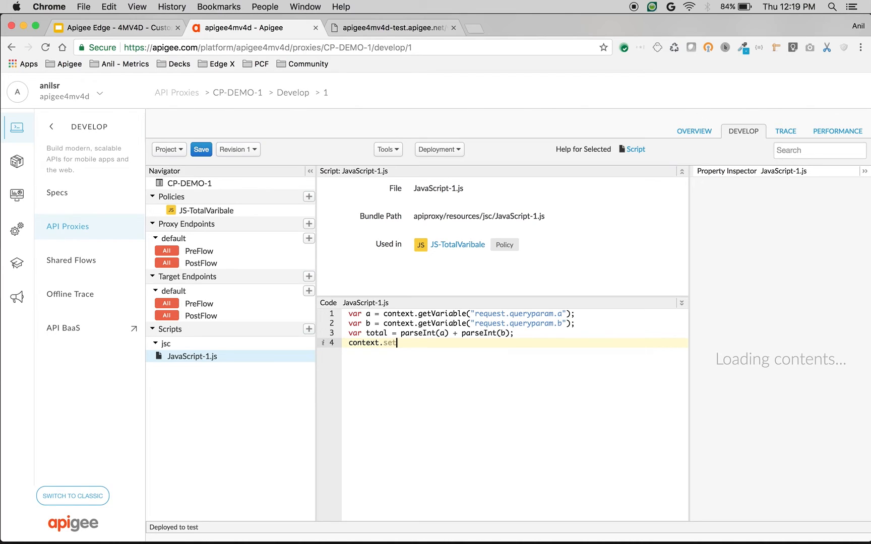
Set request.queryparam.c to total with context.setVariable, save revision 1, and go to Trace.
text(Variab)
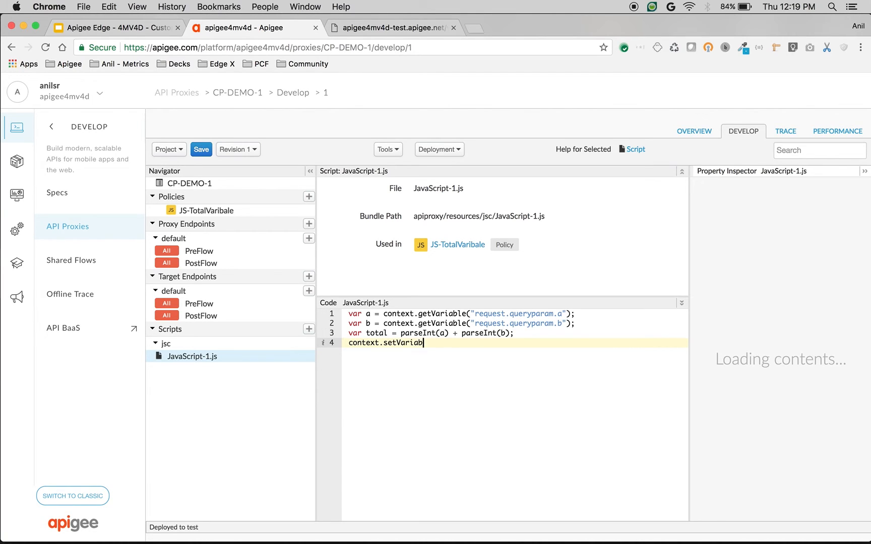
text(e();)
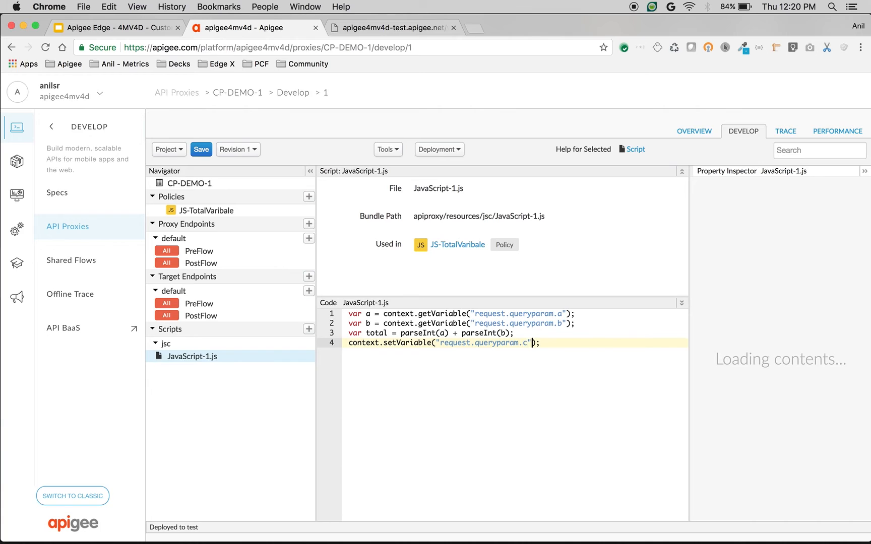
text(, total)
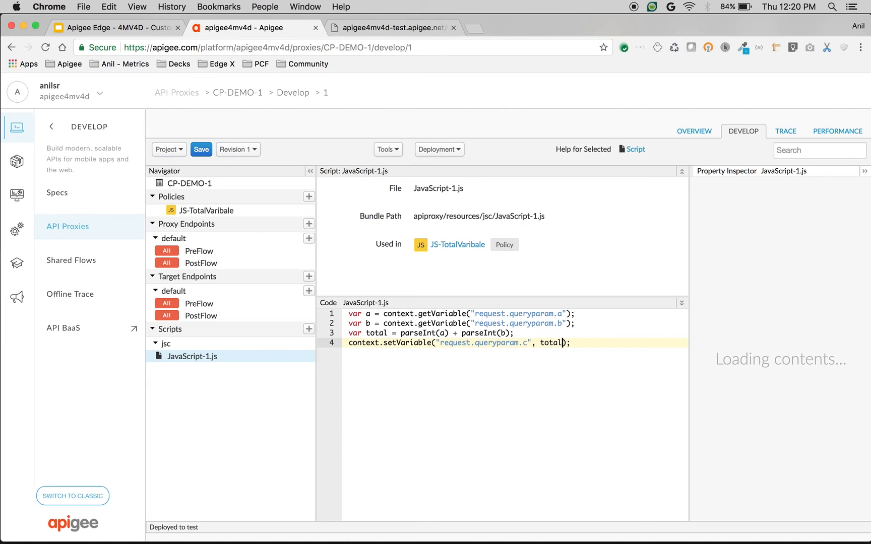
click(201, 149)
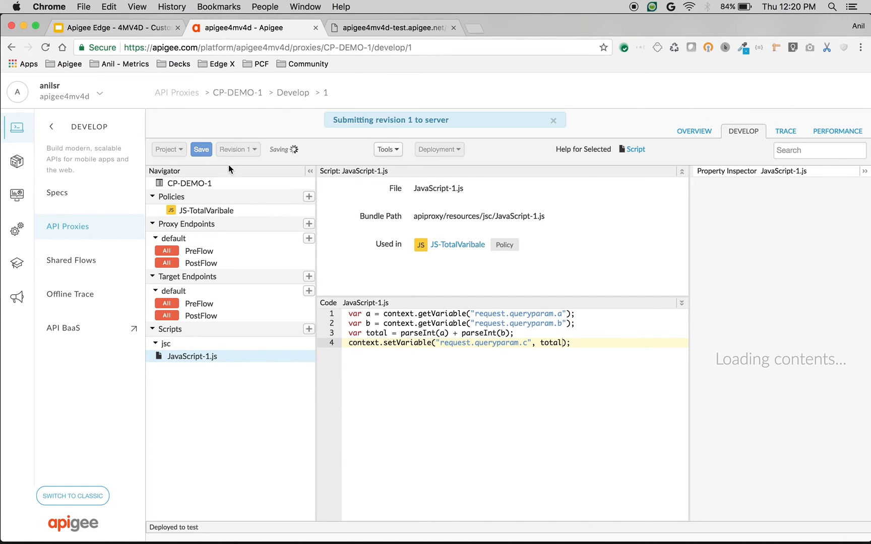
click(785, 131)
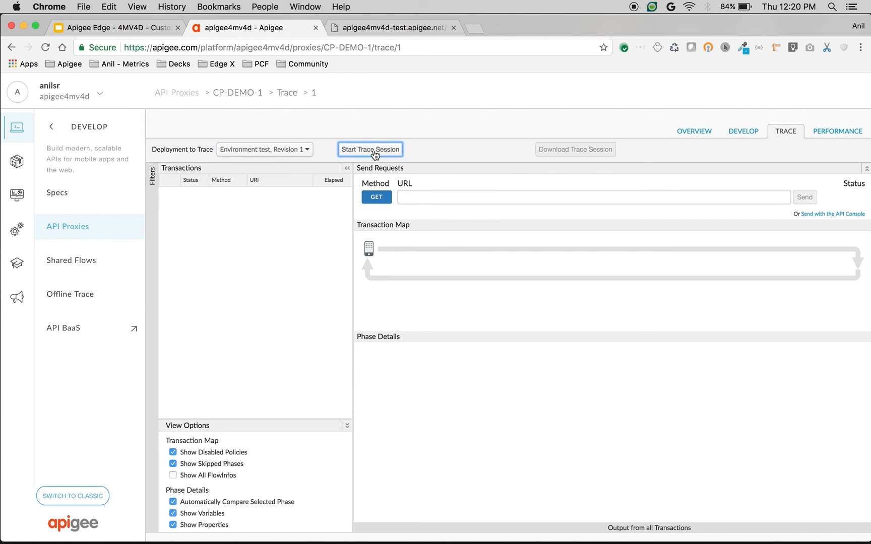
Start a trace session, capture the a=10&b=20 request and inspect JS-TotalVaribale showing c = 30.0.
click(393, 27)
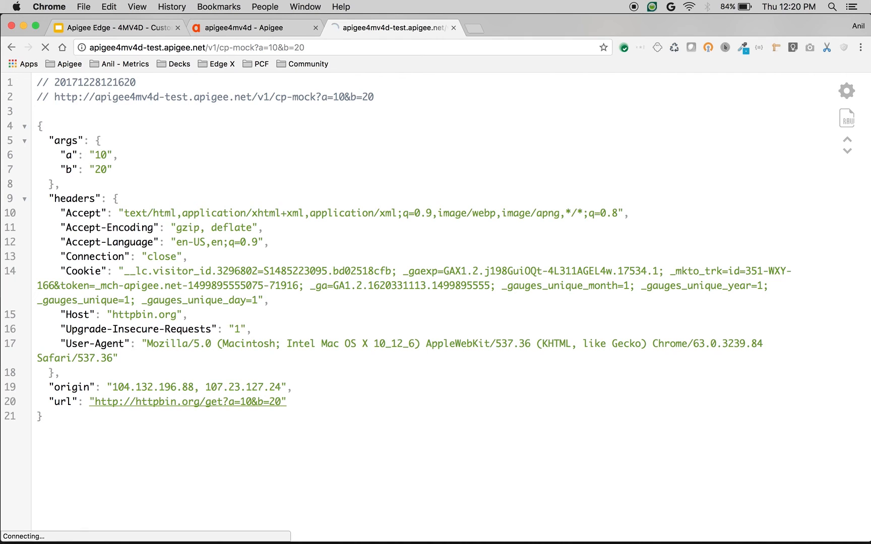
click(45, 48)
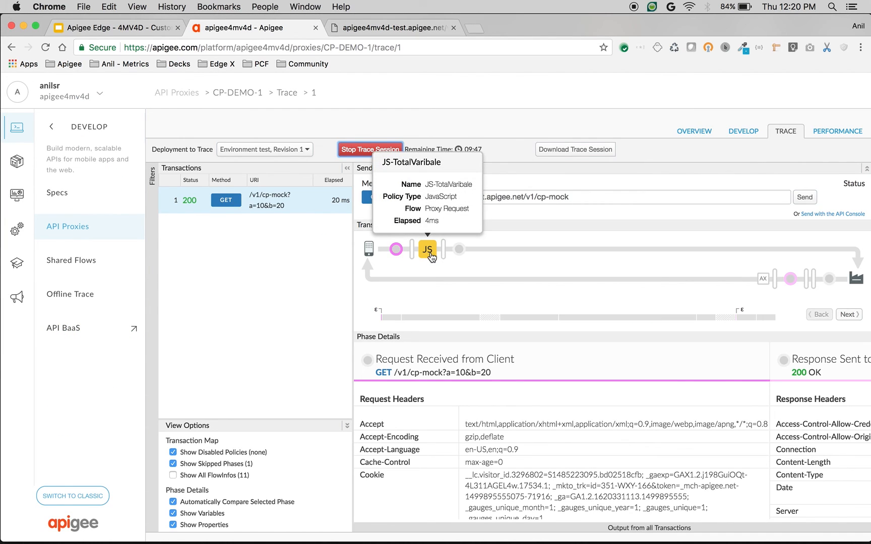
click(427, 249)
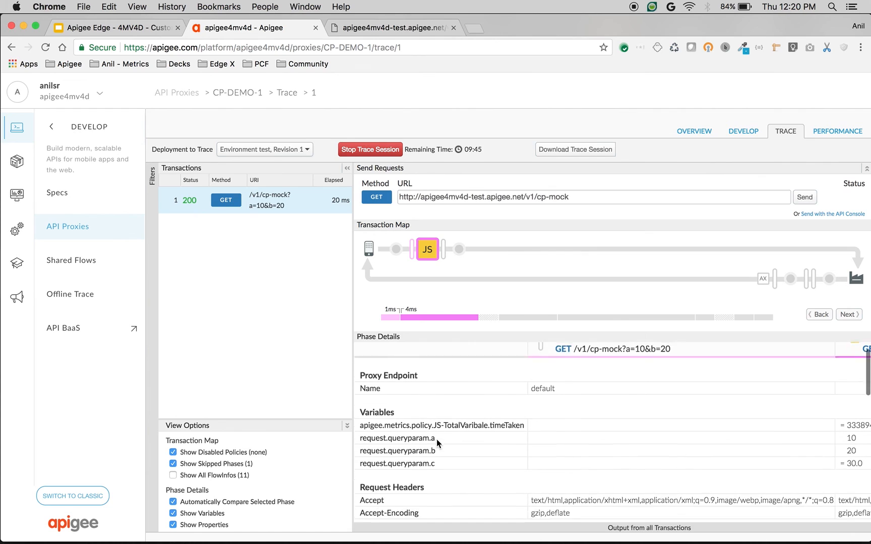